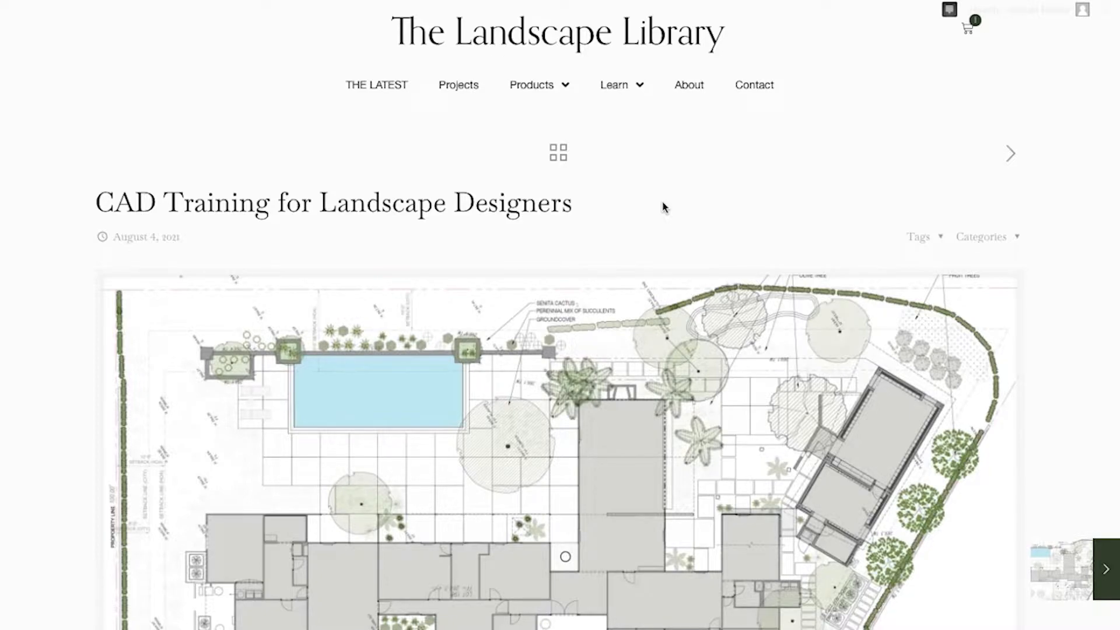
pyautogui.moveTo(978, 260)
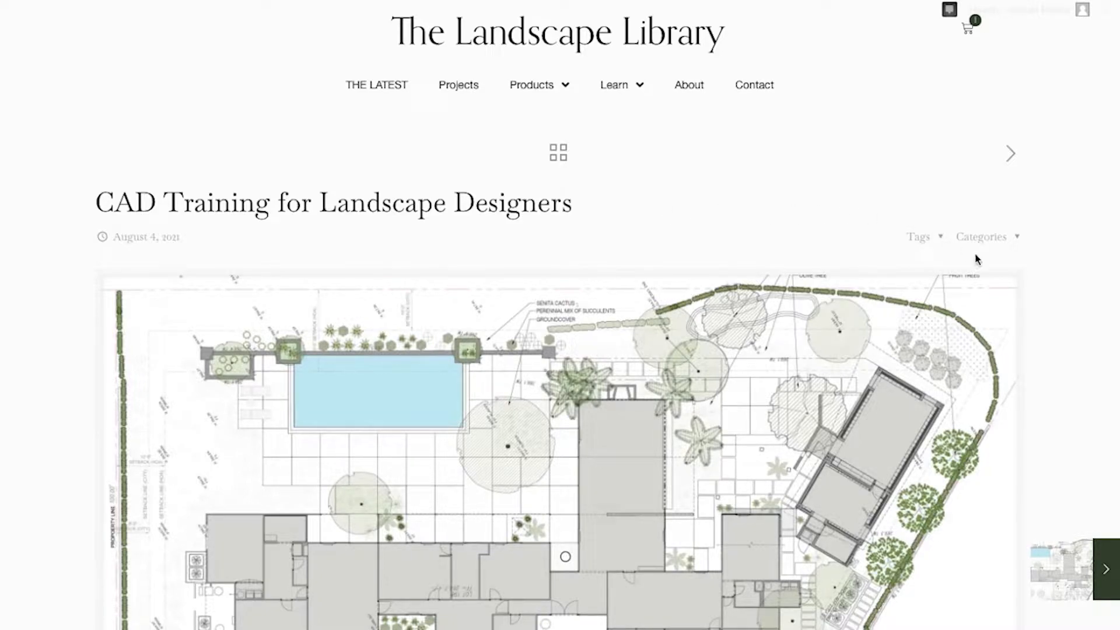
# Step: Switch the course page to its Materials list and scroll through the weekly modules
pyautogui.scroll(-3)
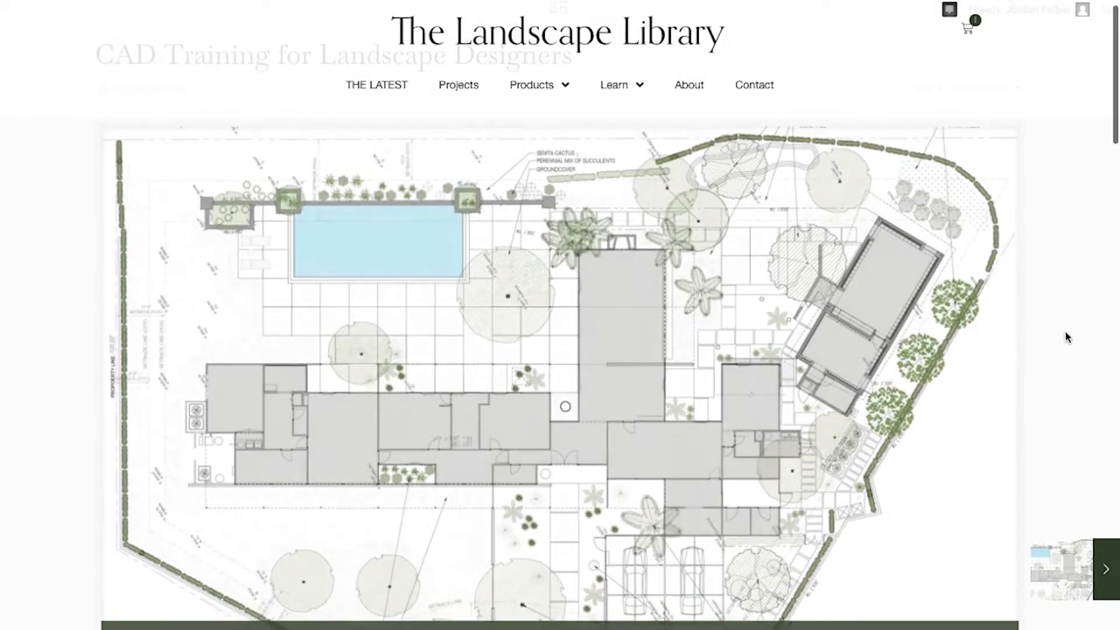
pyautogui.scroll(-3)
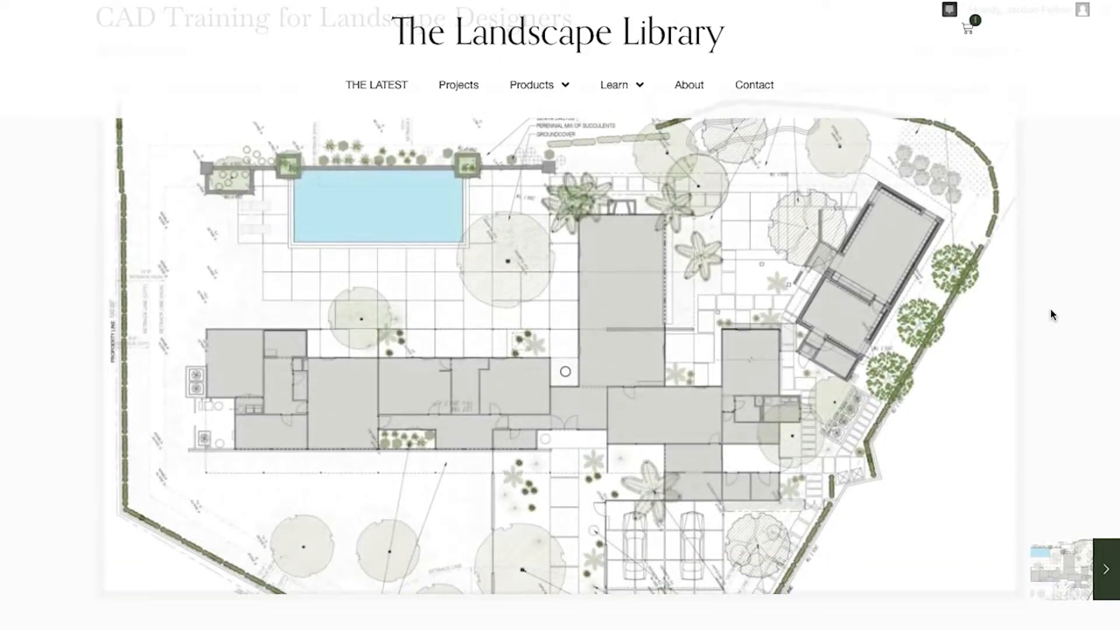
pyautogui.scroll(-3)
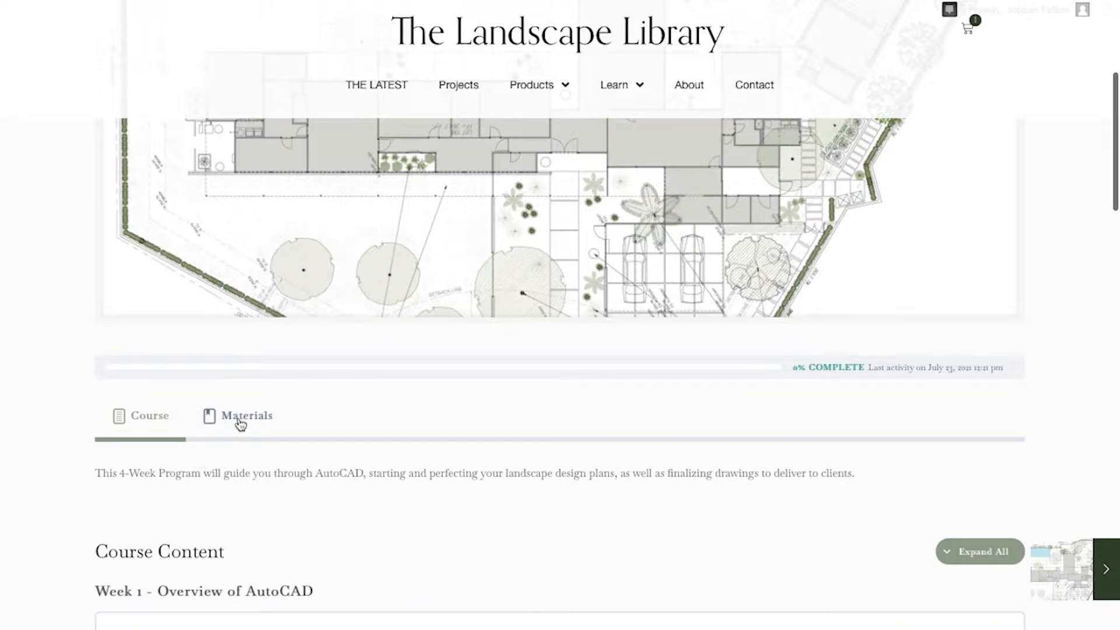
pyautogui.click(246, 415)
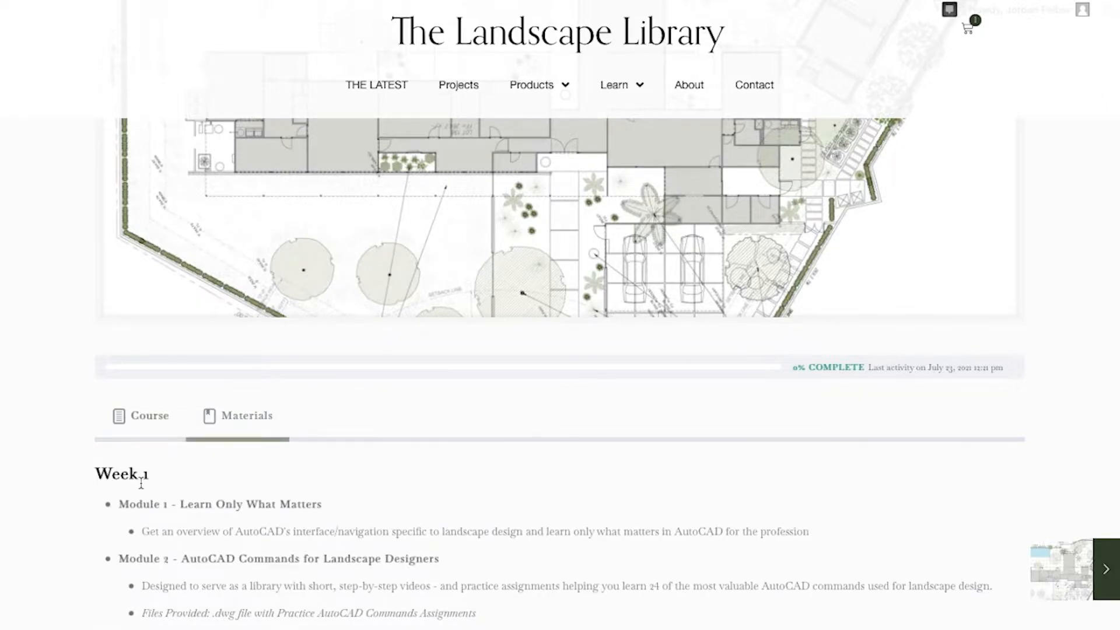
pyautogui.scroll(-3)
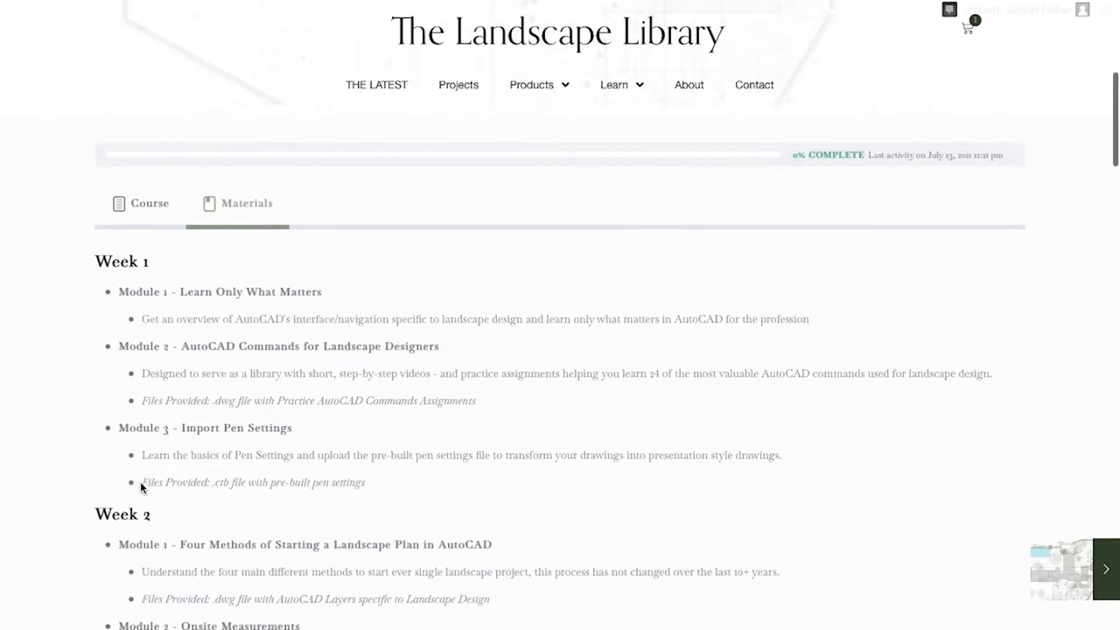
pyautogui.scroll(-3)
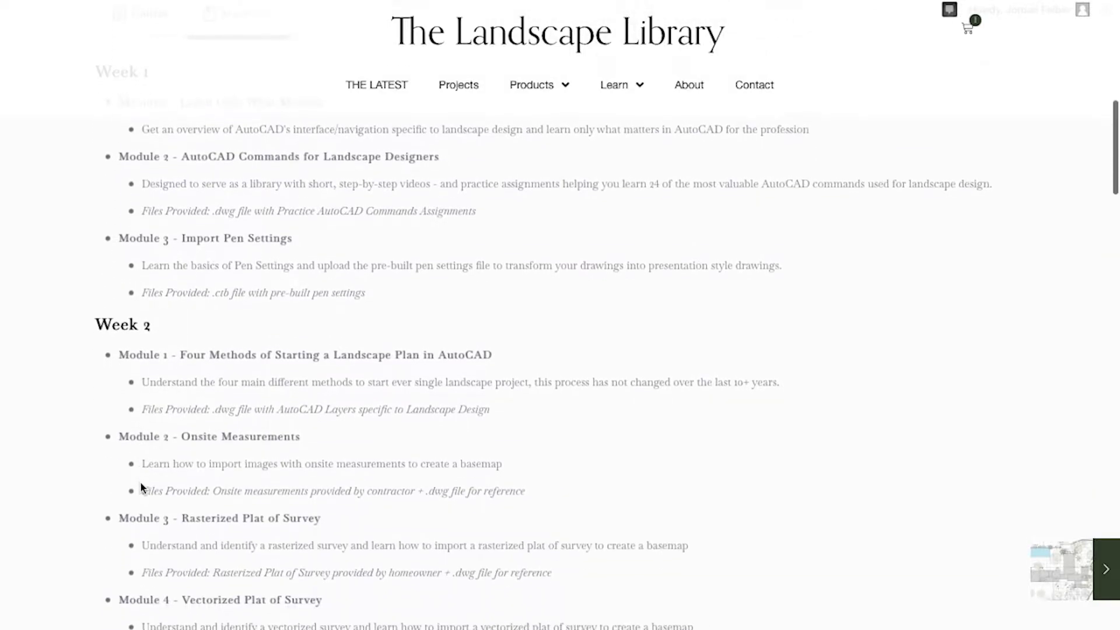
pyautogui.scroll(-3)
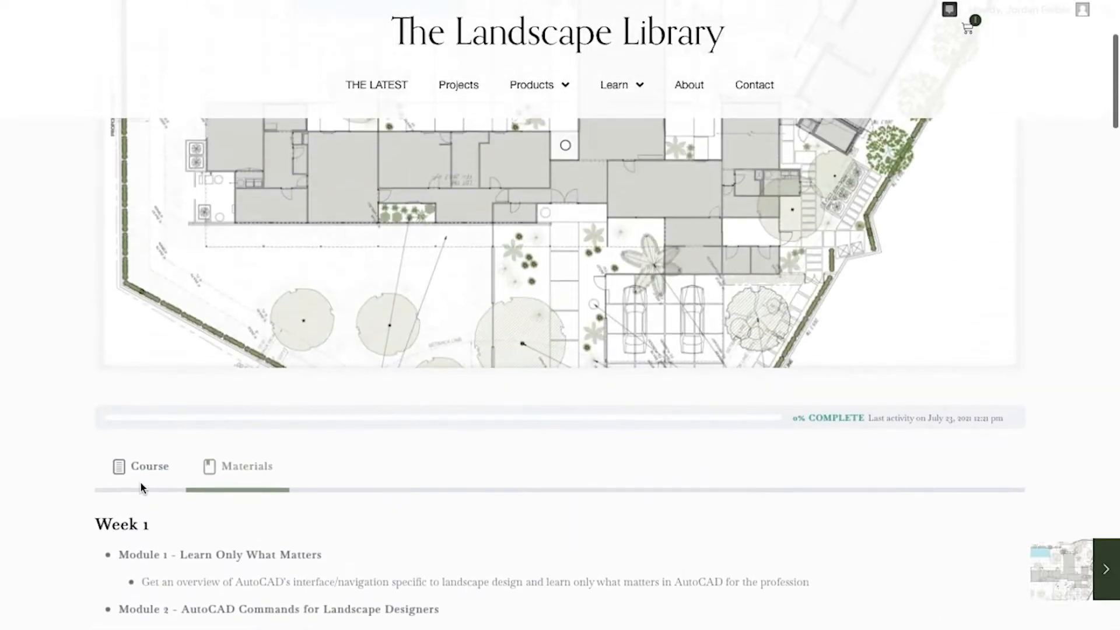
pyautogui.scroll(-3)
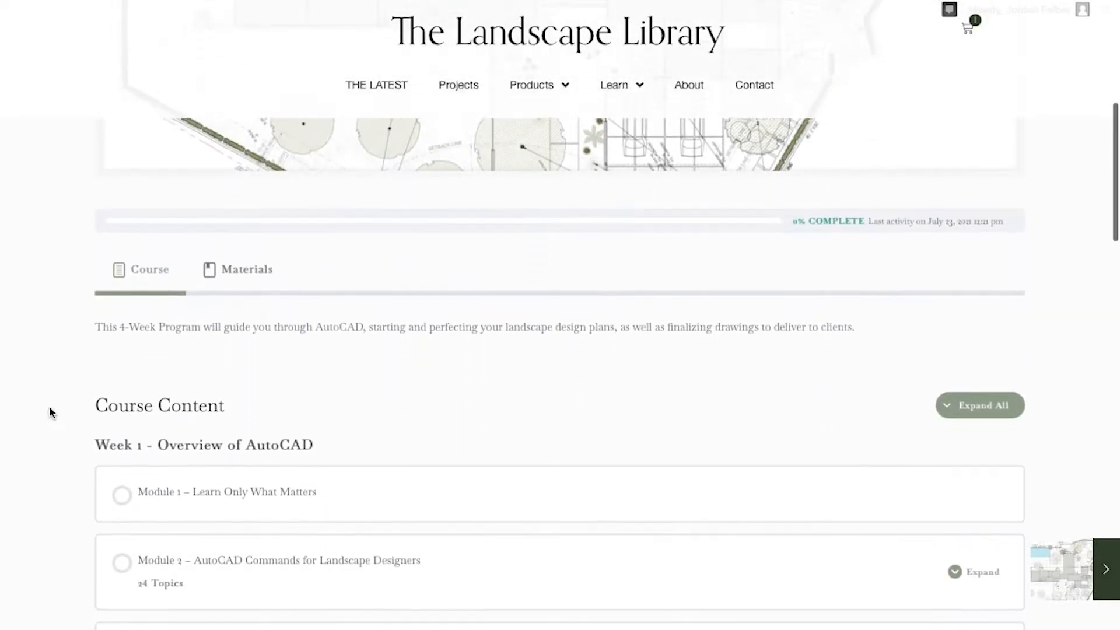
pyautogui.scroll(-3)
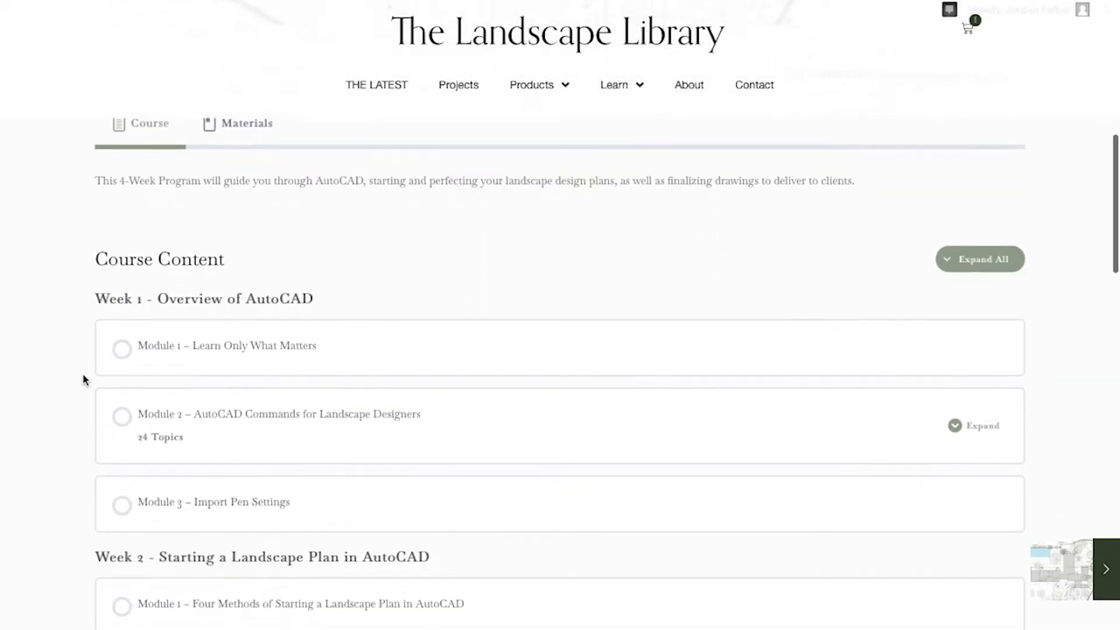
pyautogui.scroll(-3)
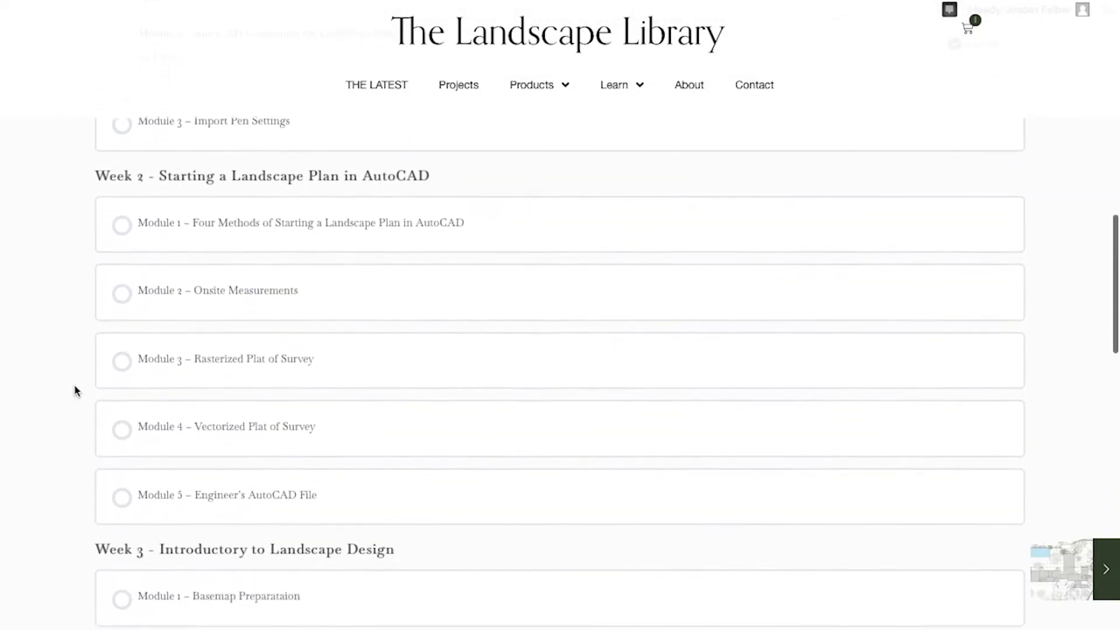
pyautogui.scroll(-3)
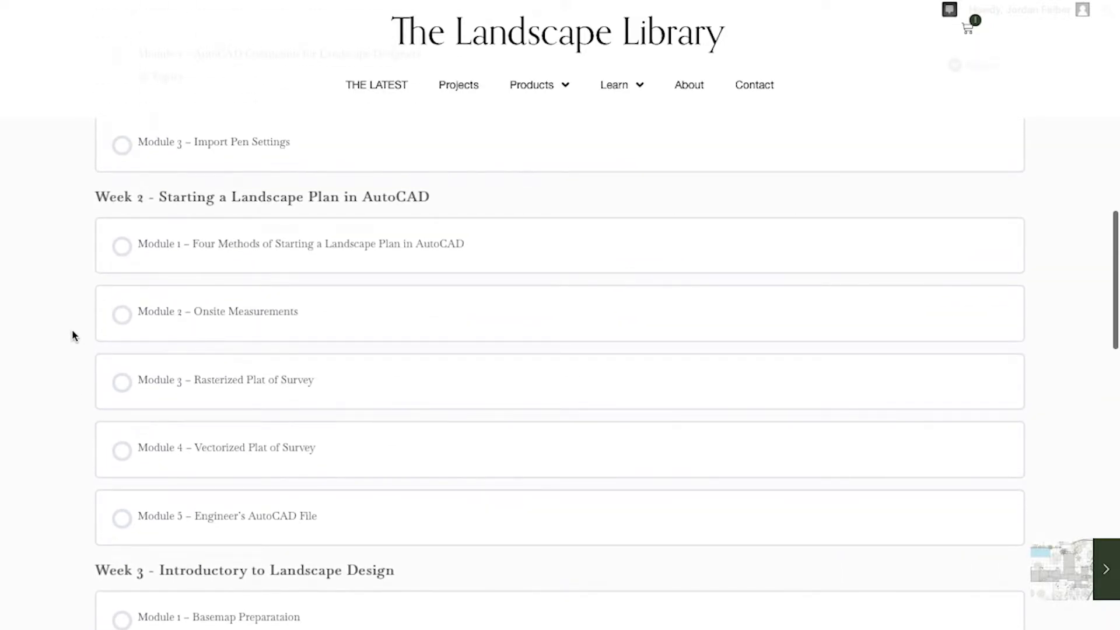
pyautogui.moveTo(259, 259)
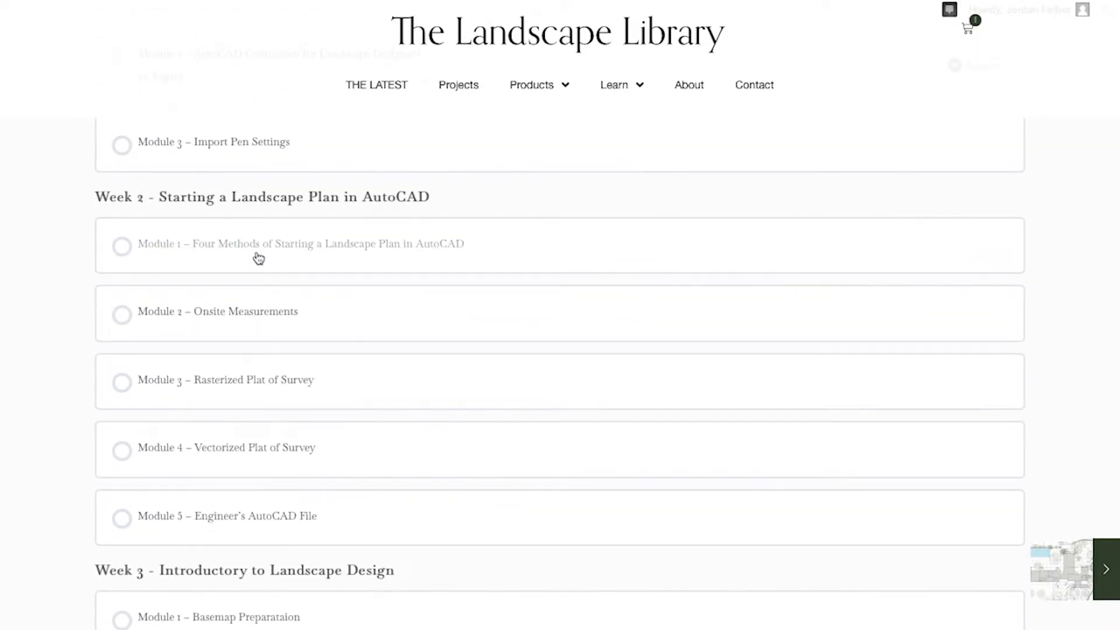
# Step: Enter Module 1 'Four Methods of Starting a Landscape Plan in AutoCAD' and show its materials video and download files
pyautogui.click(299, 243)
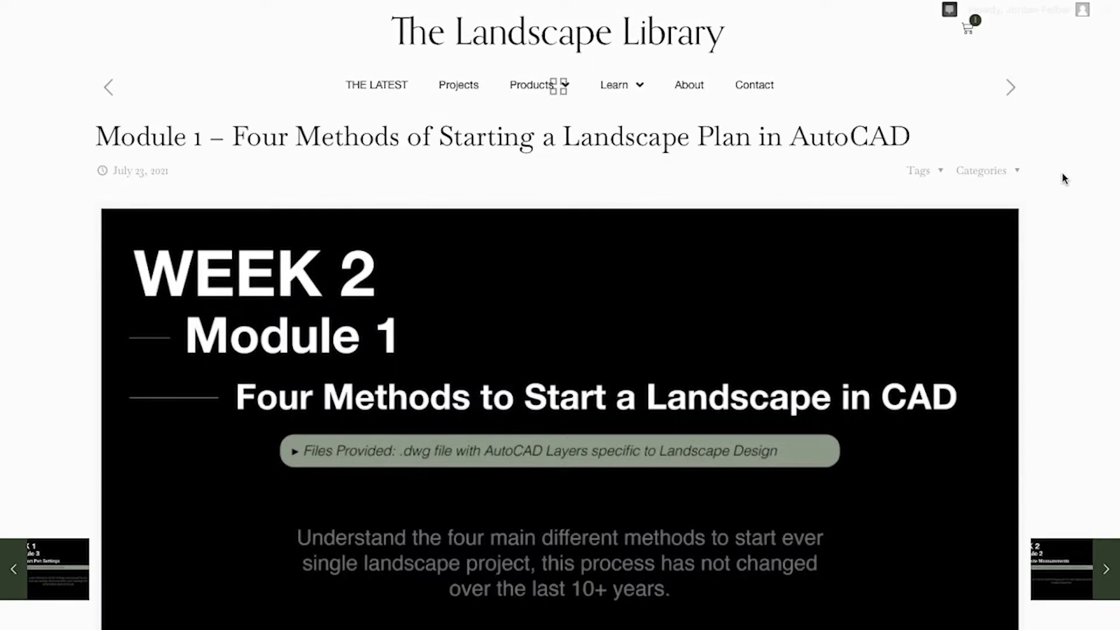
pyautogui.scroll(-3)
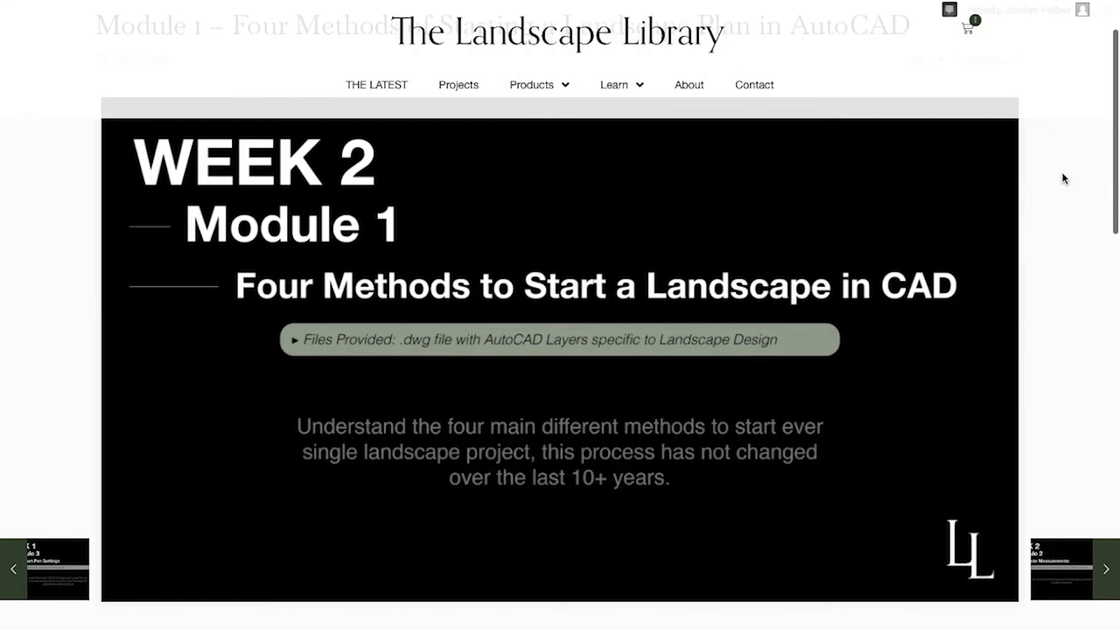
pyautogui.scroll(-3)
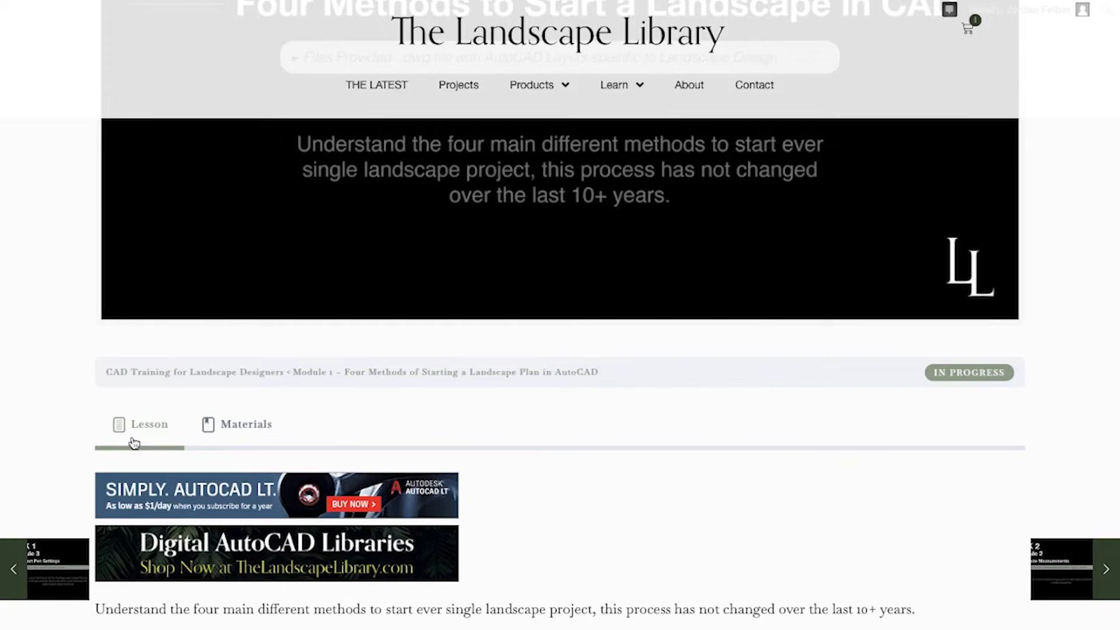
pyautogui.moveTo(237, 440)
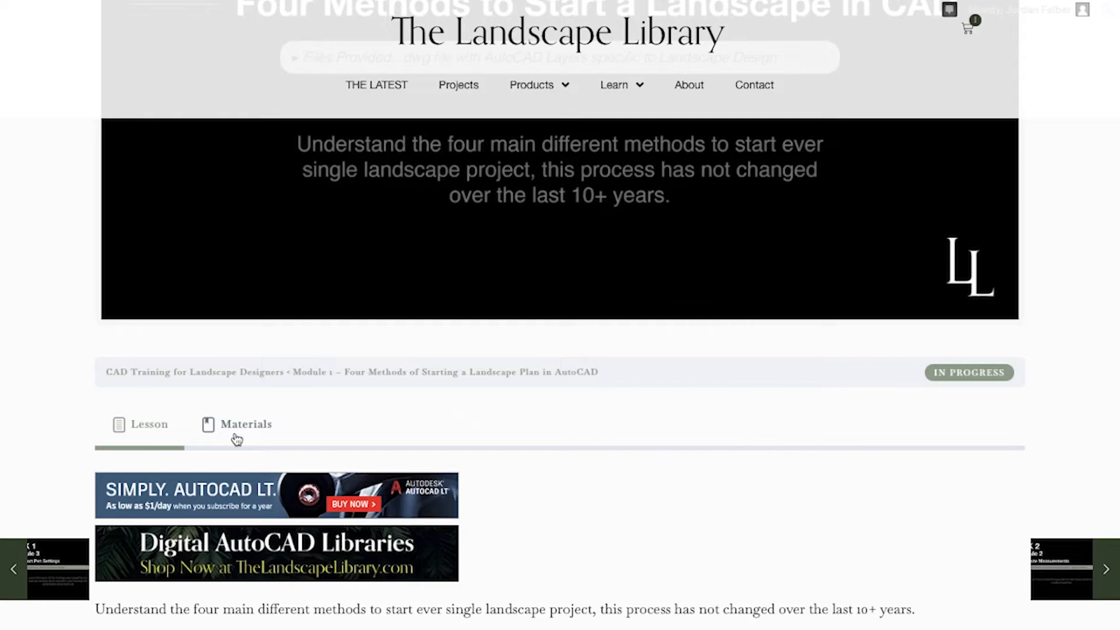
pyautogui.click(246, 423)
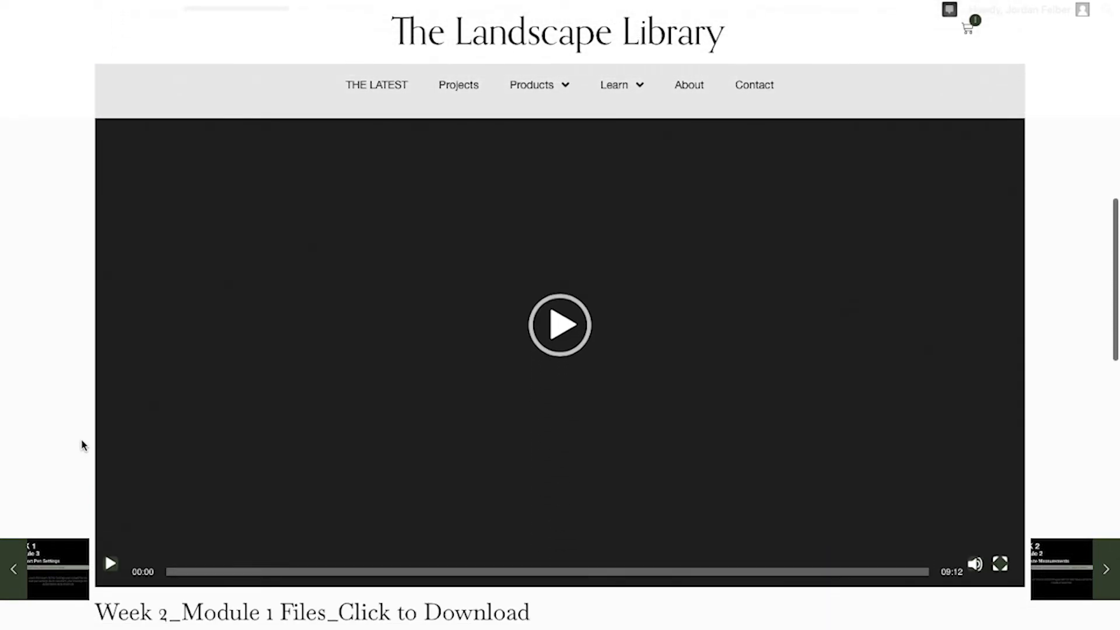
pyautogui.scroll(-3)
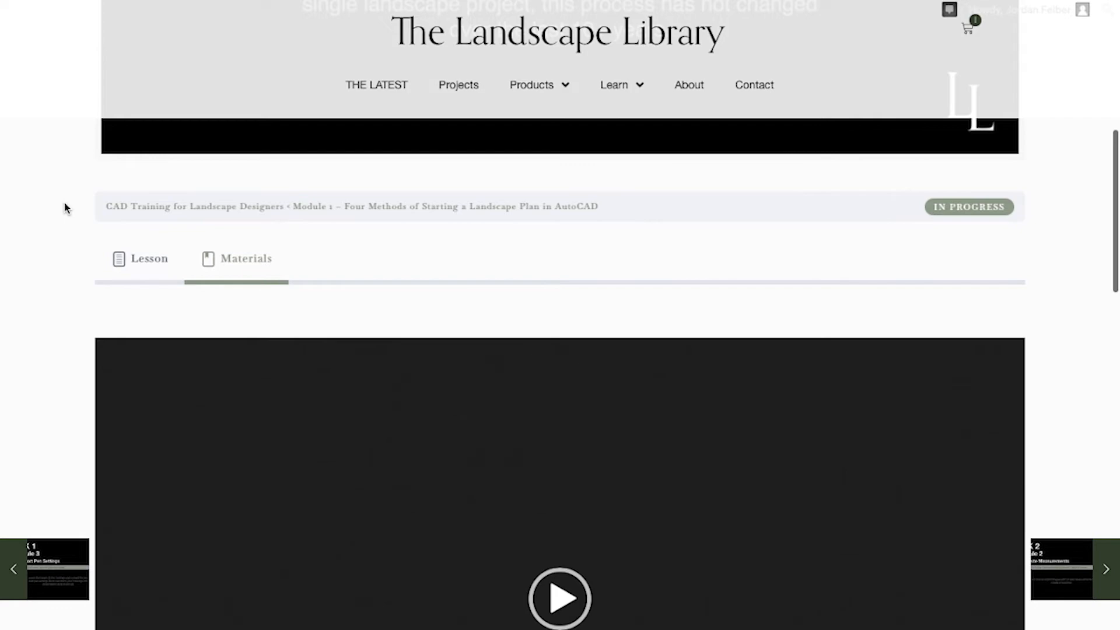
# Step: Return to the course module list showing the Week 3 and Week 4 modules
pyautogui.scroll(-3)
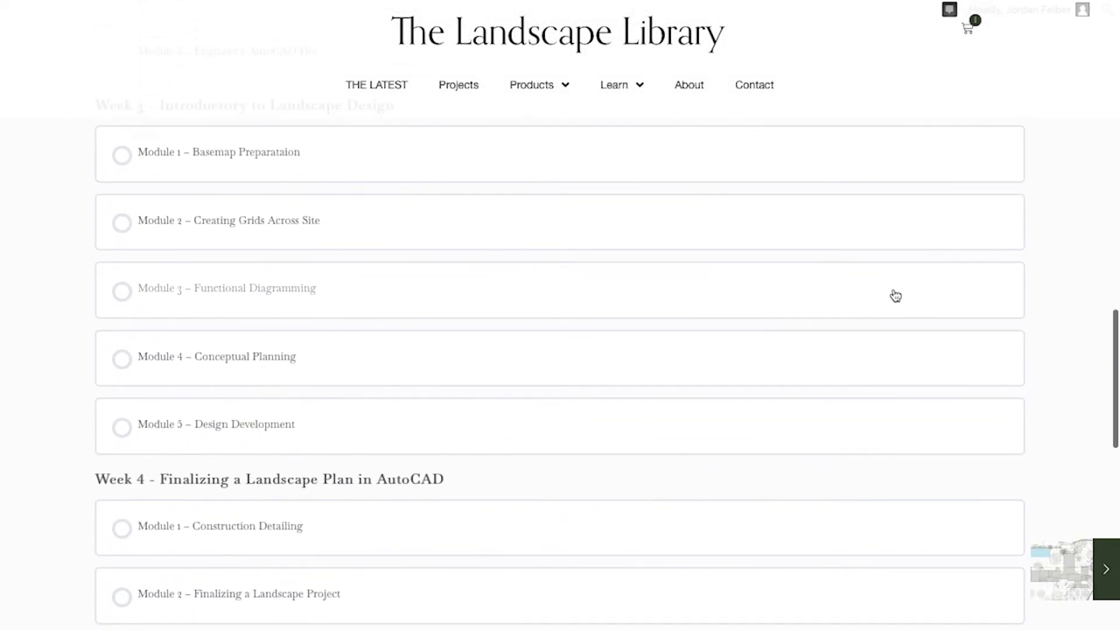
pyautogui.moveTo(1073, 285)
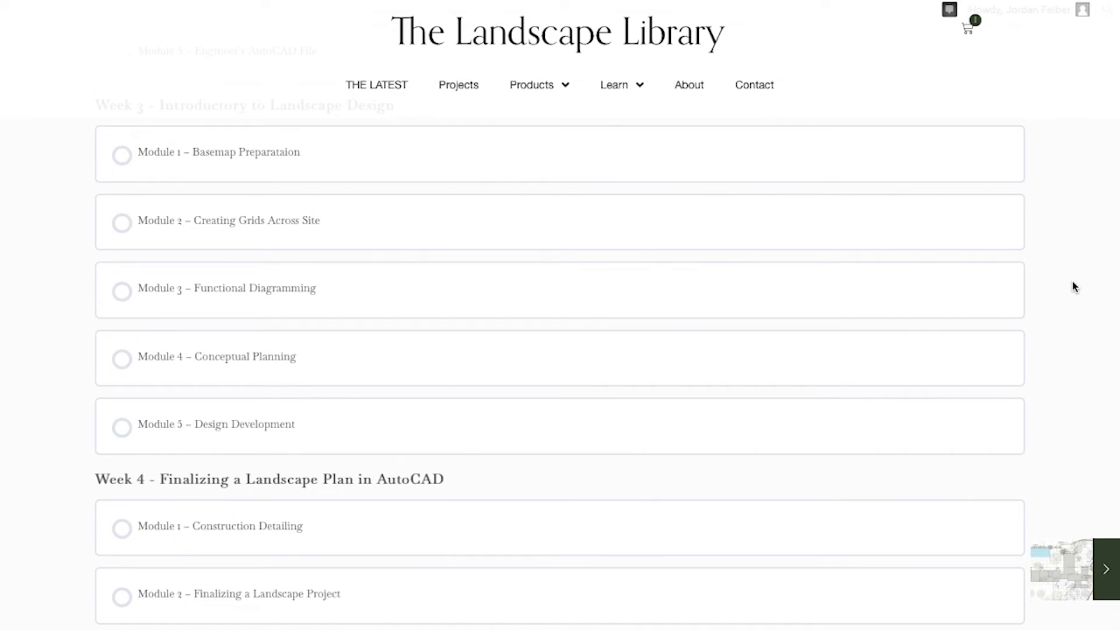